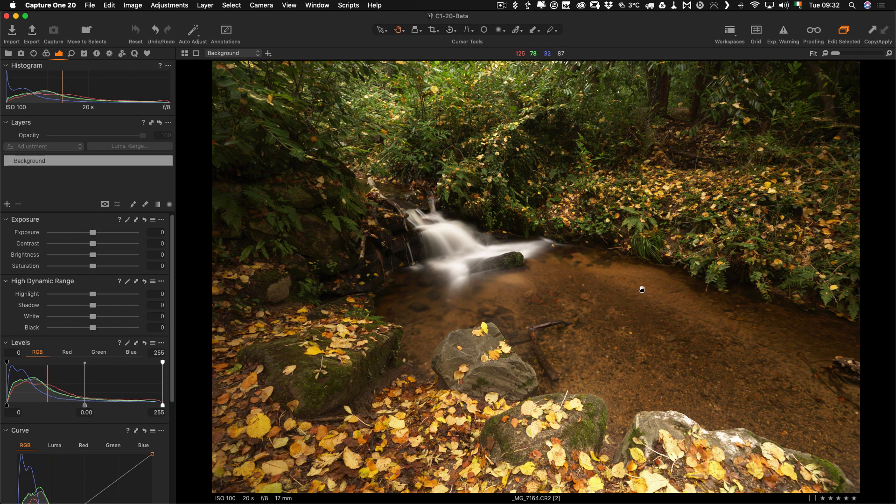
mouse_move(464, 263)
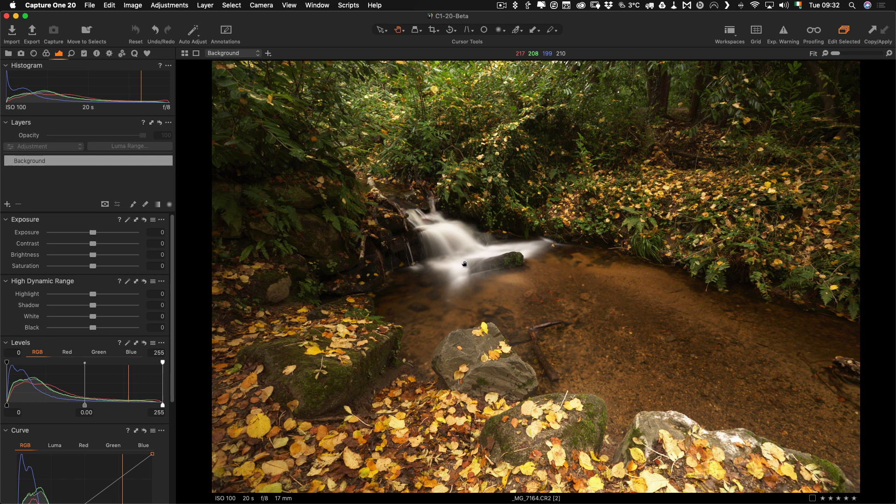
mouse_move(479, 277)
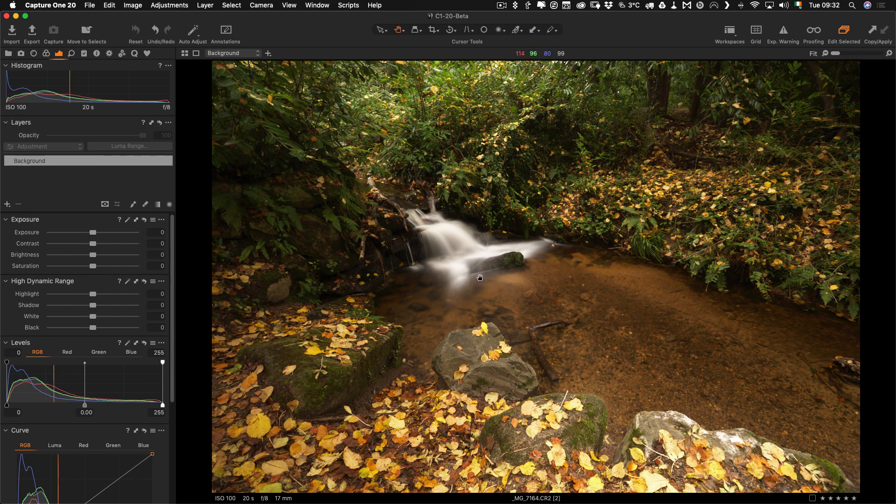
mouse_move(478, 277)
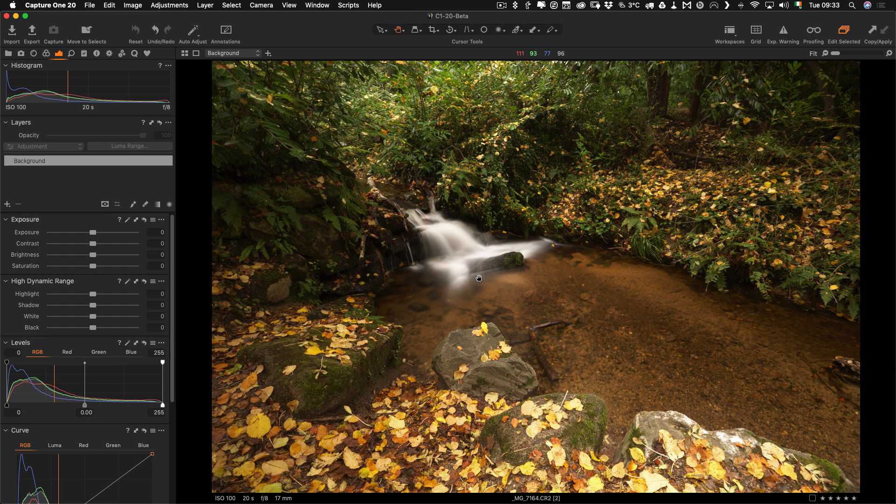
mouse_move(486, 269)
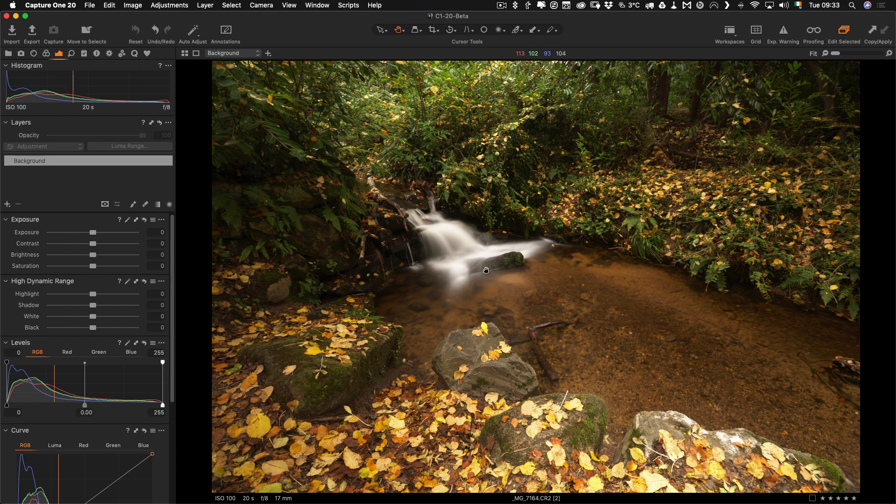
mouse_move(682, 233)
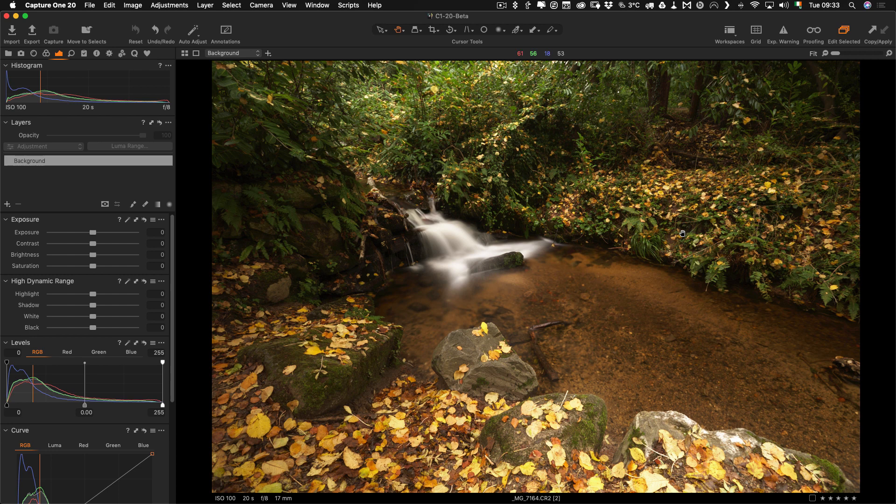
mouse_move(265, 453)
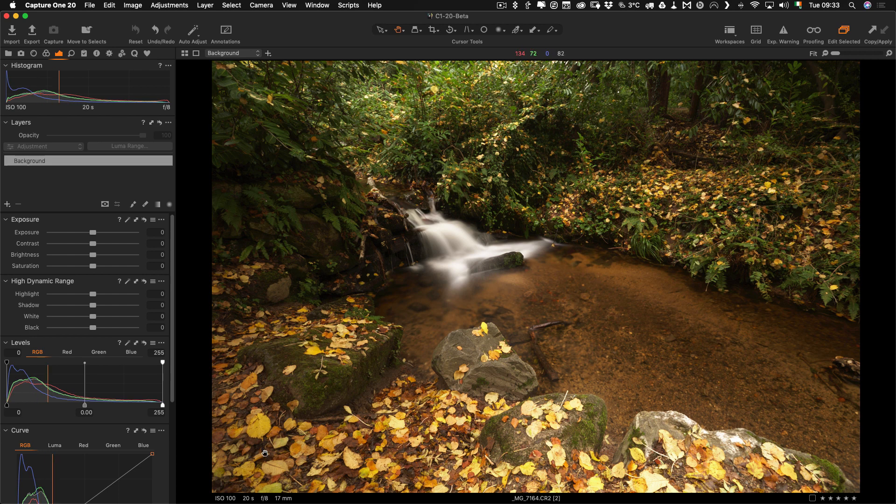
mouse_move(353, 434)
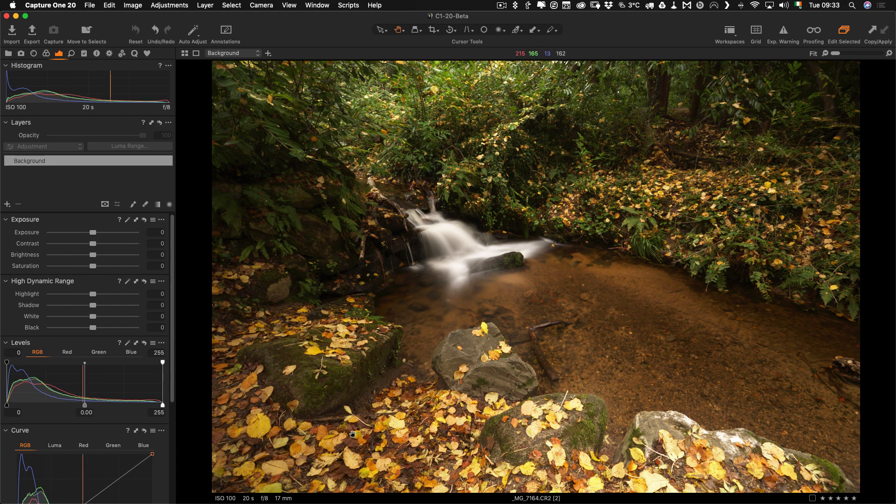
mouse_move(484, 159)
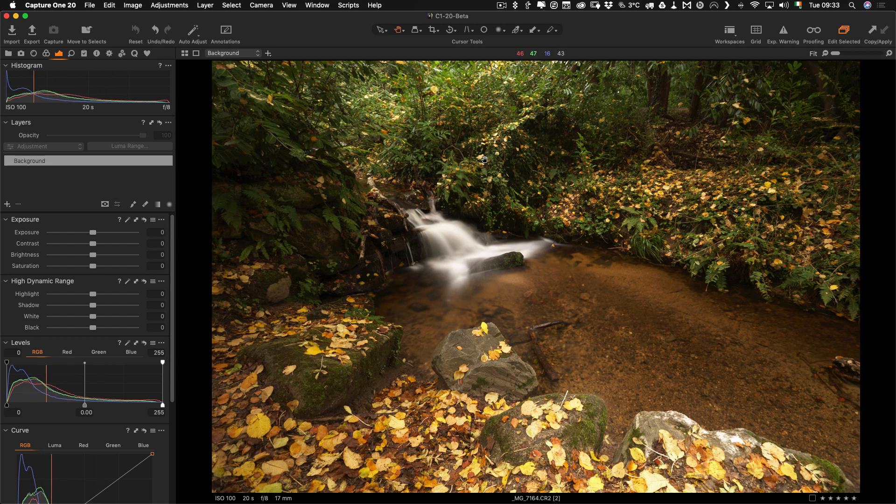
mouse_move(310, 216)
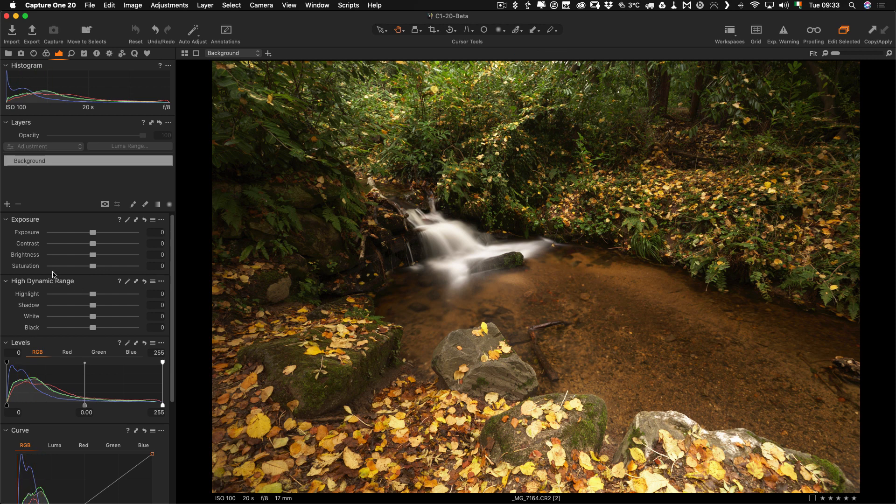
mouse_move(93, 234)
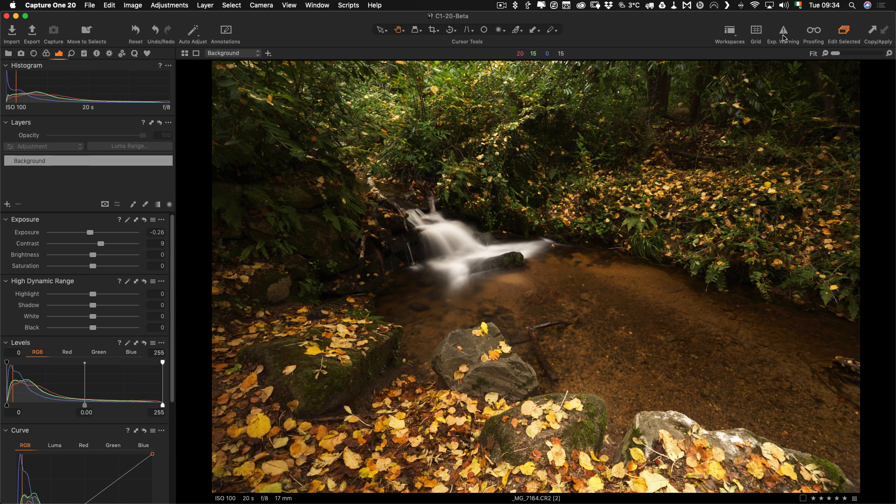
Turn on Exposure Warning to check clipping at exposure -0.26 with highlights and whites at -100.
left_click(783, 30)
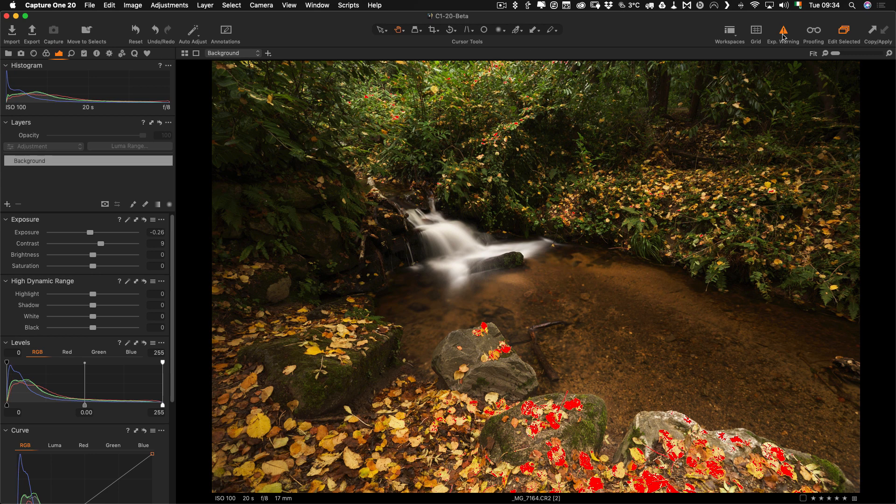
mouse_move(655, 71)
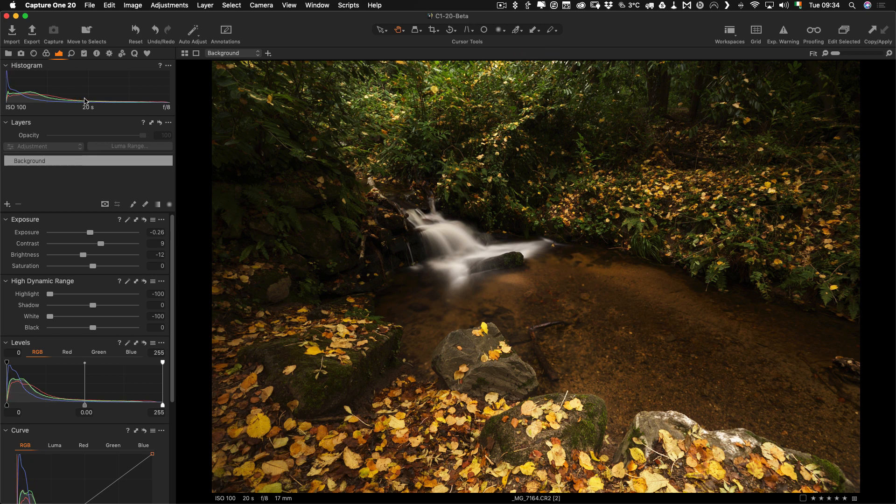
mouse_move(64, 72)
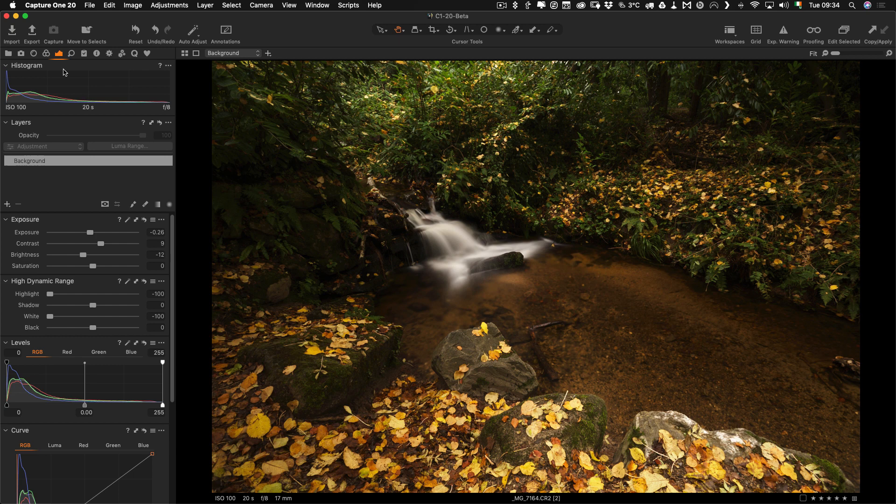
Warm the white balance to 6149 K and shift orange to hue -10, saturation 43.5.
left_click(46, 53)
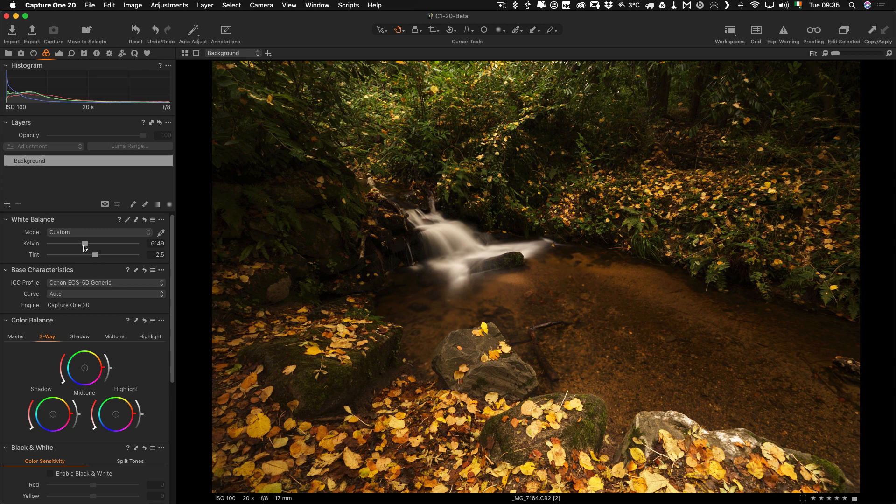
scroll("down", 3)
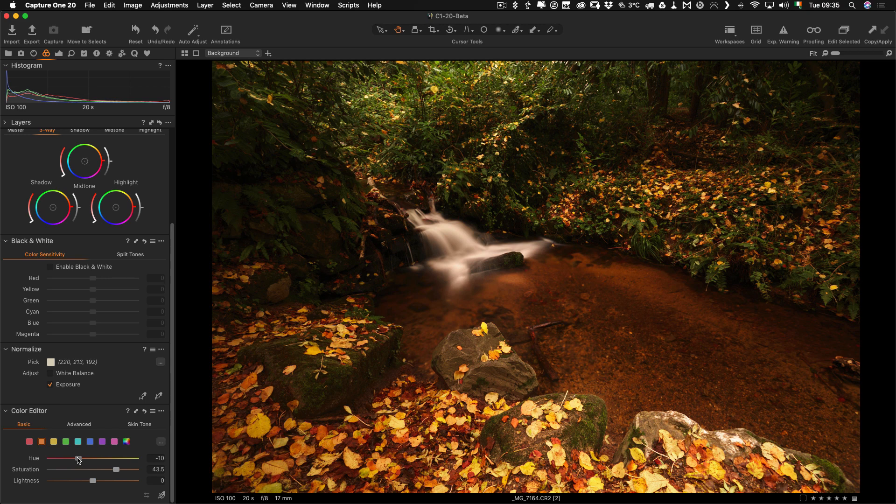
mouse_move(468, 324)
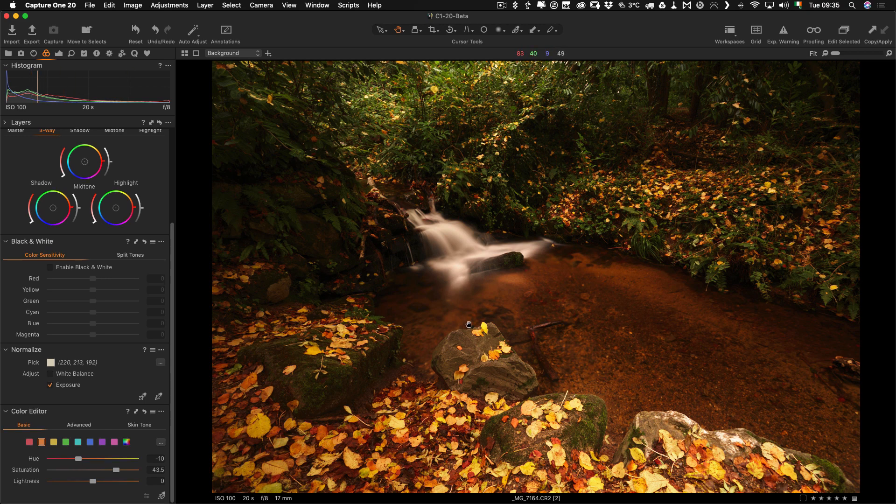
mouse_move(542, 280)
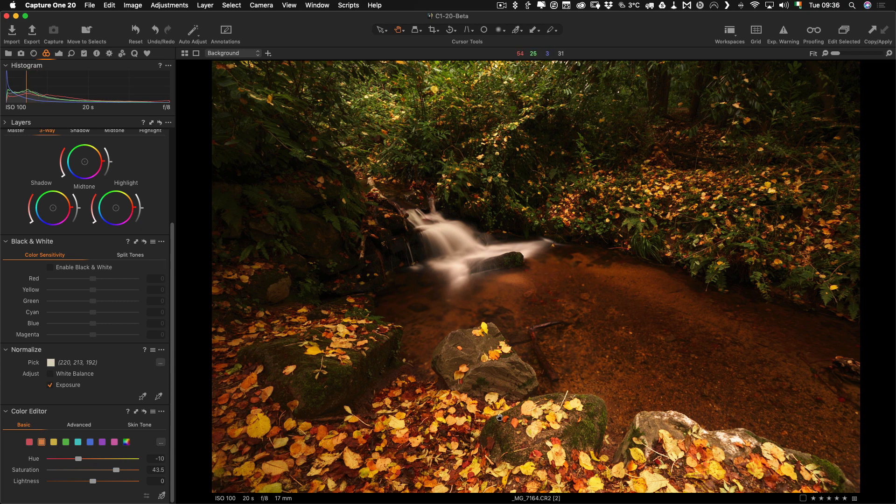
mouse_move(504, 135)
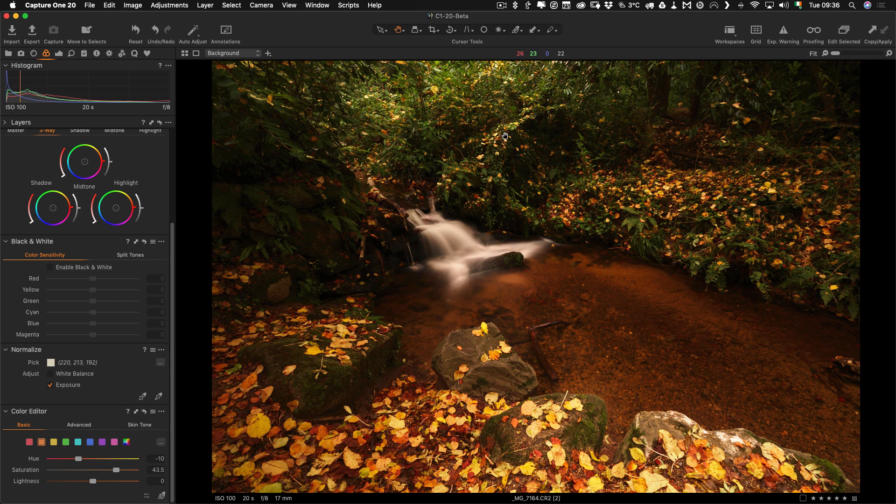
mouse_move(132, 491)
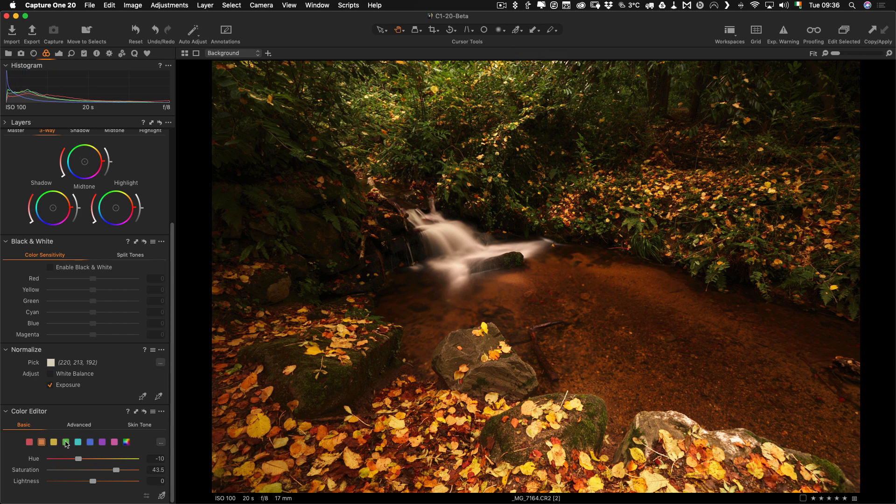
Boost the green range's saturation to 20.4 and lower its lightness to -8.4.
left_click(66, 442)
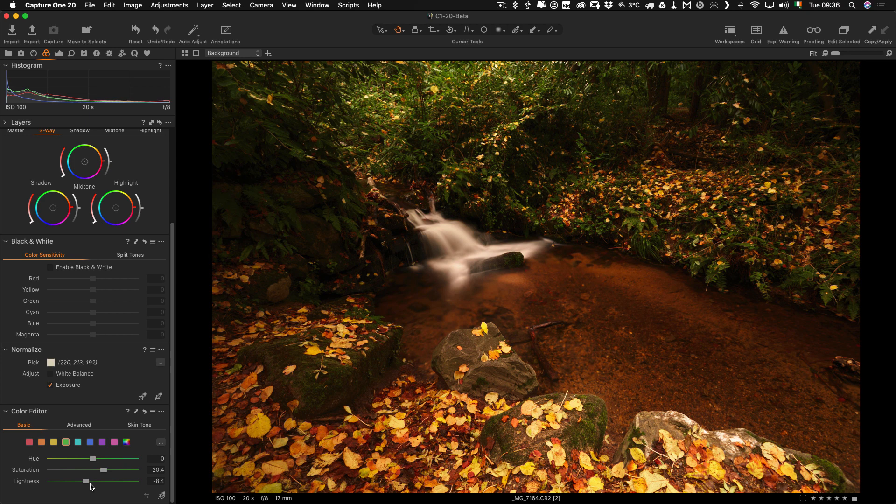
mouse_move(116, 337)
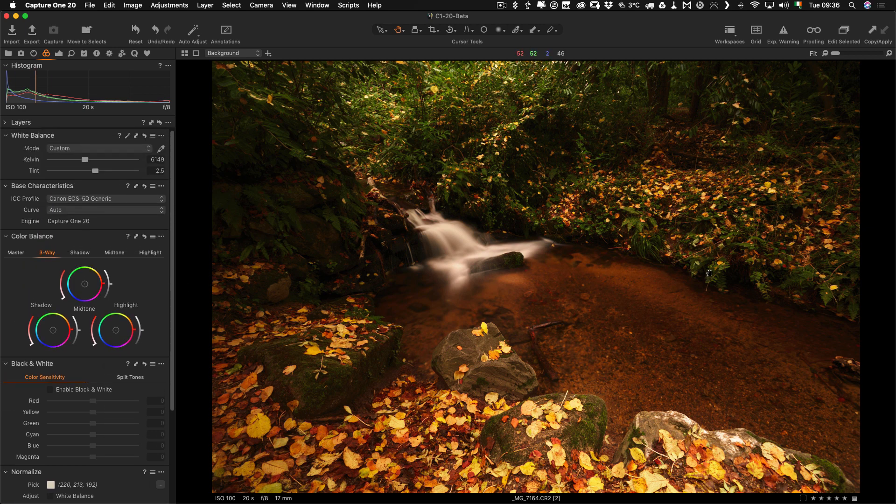
mouse_move(318, 229)
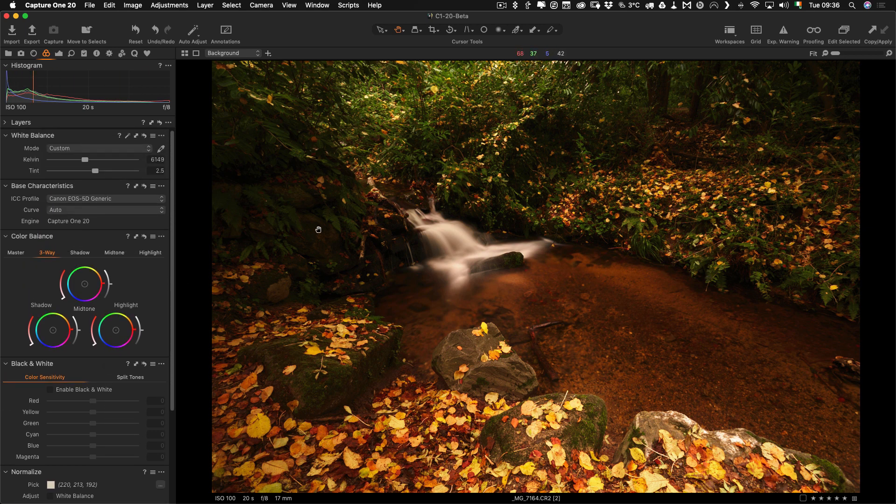
mouse_move(147, 130)
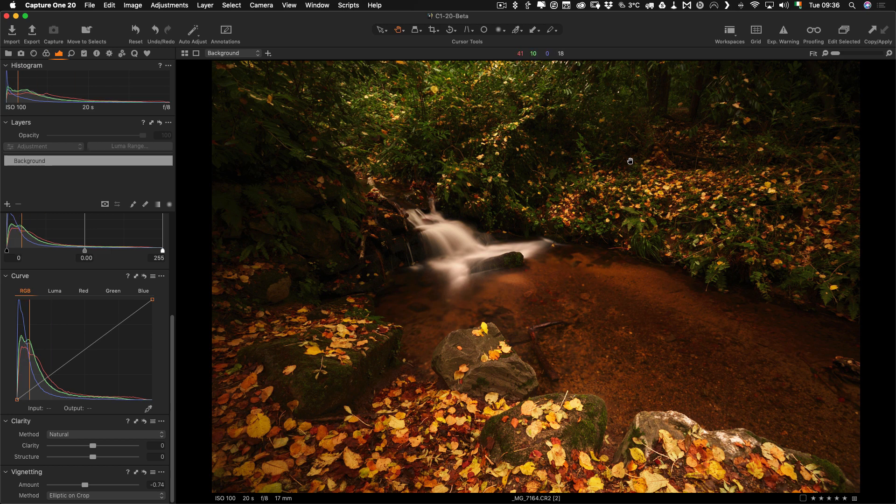
mouse_move(401, 447)
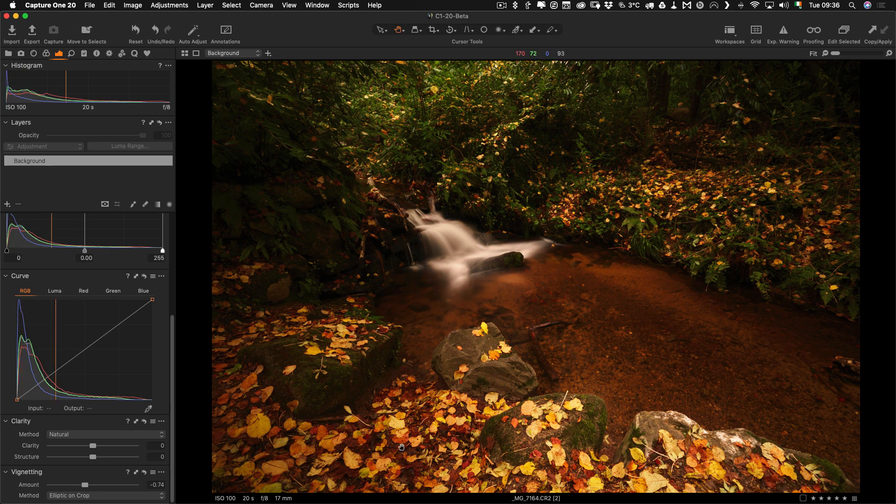
mouse_move(567, 366)
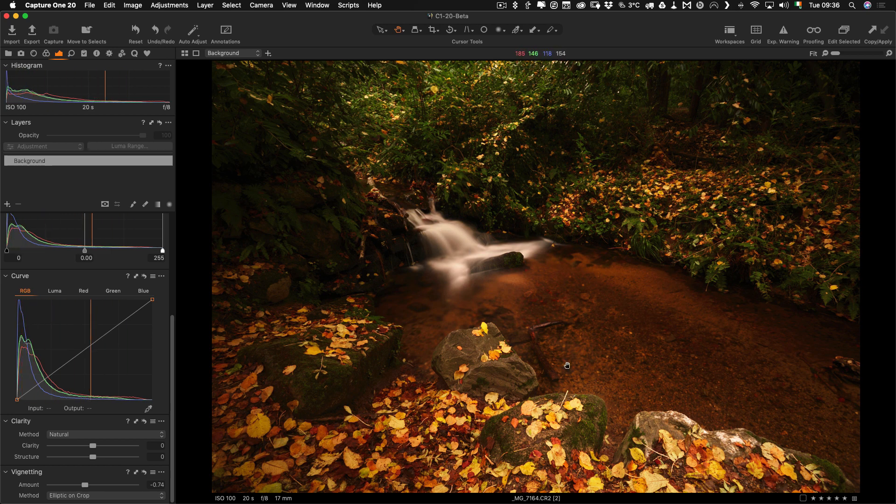
mouse_move(708, 266)
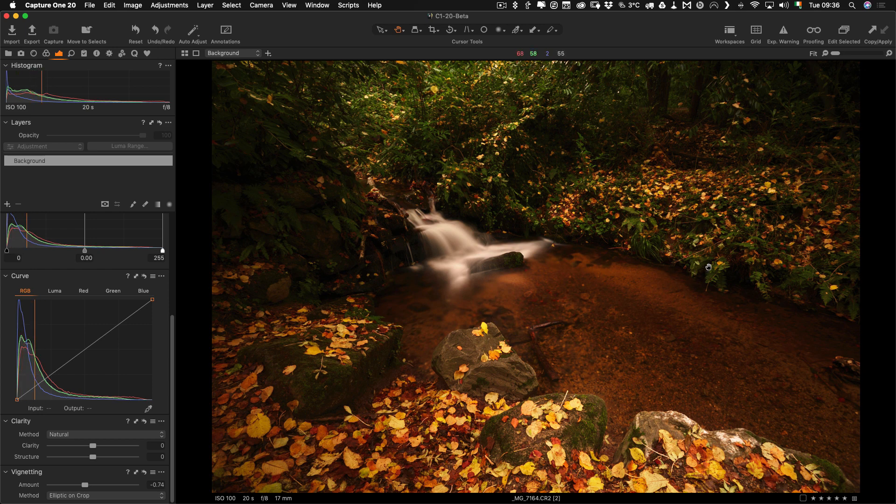
mouse_move(455, 152)
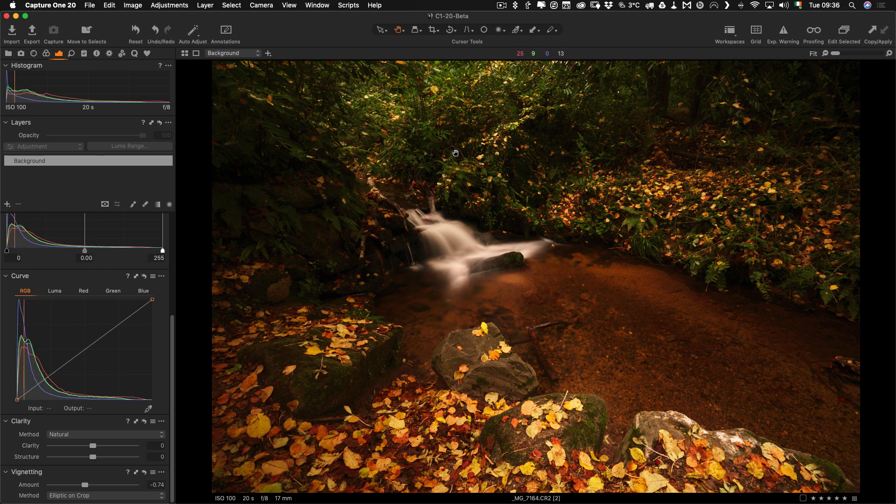
mouse_move(326, 164)
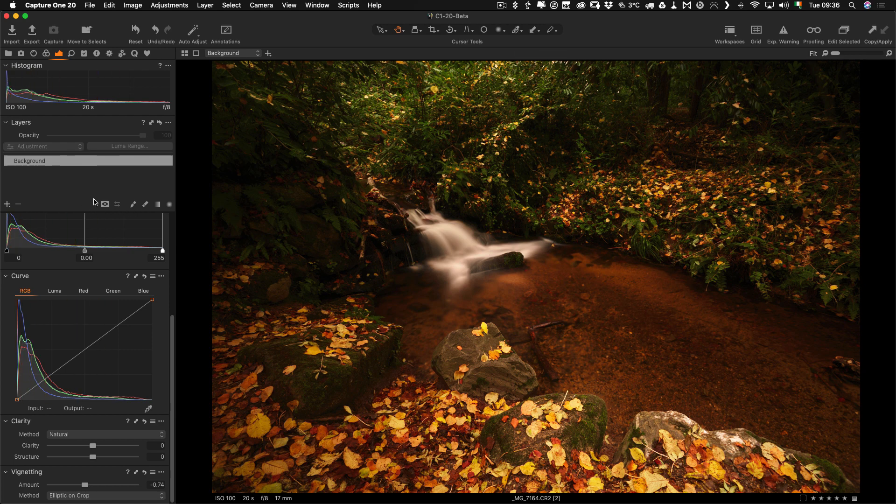
mouse_move(105, 205)
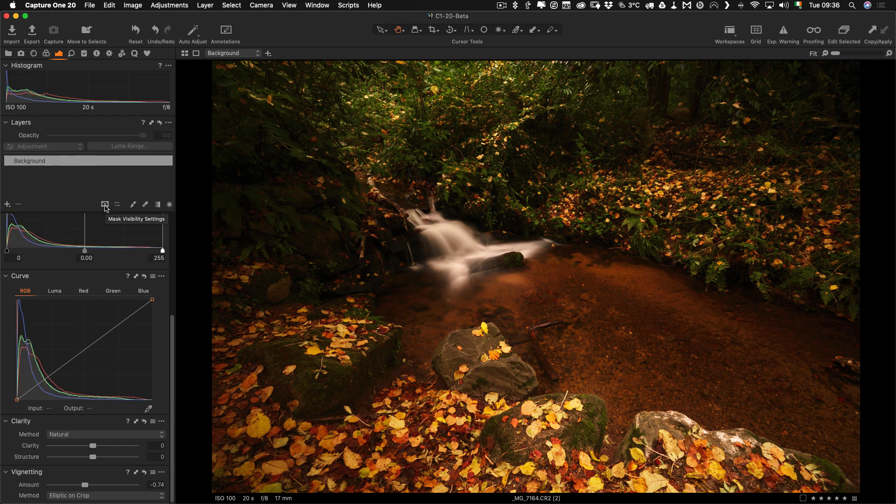
mouse_move(104, 204)
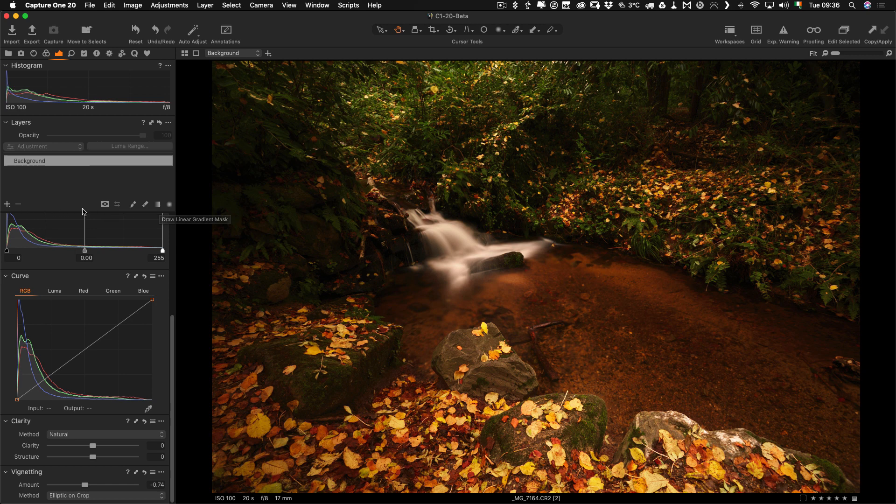
mouse_move(168, 204)
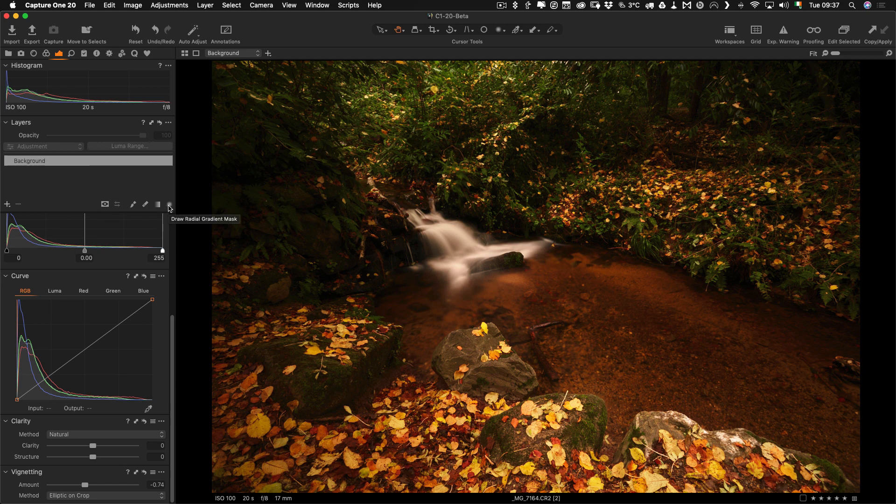
mouse_move(158, 203)
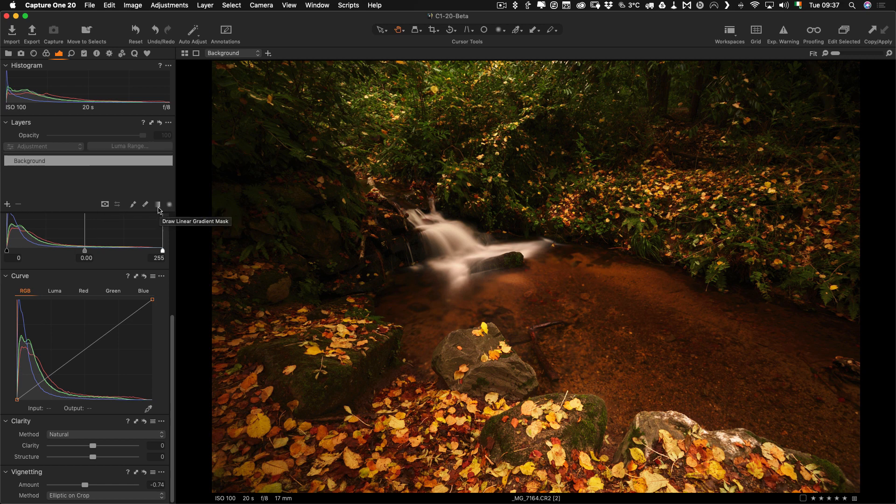
mouse_move(125, 145)
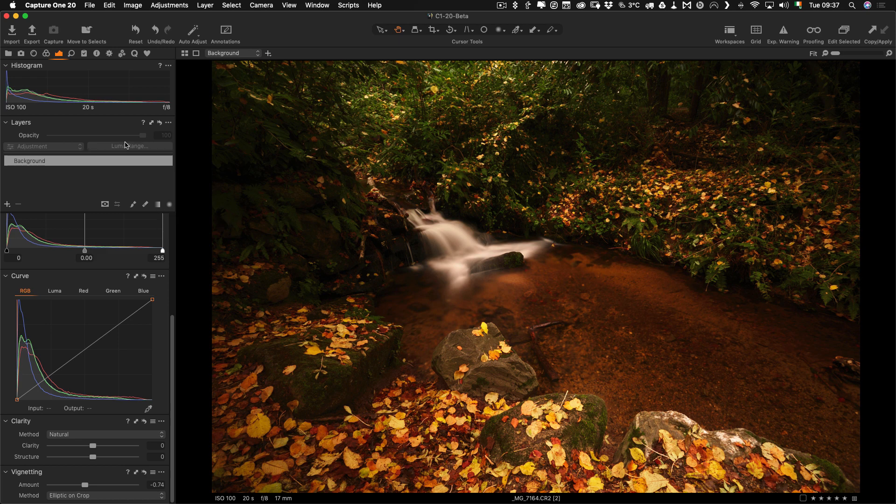
mouse_move(35, 181)
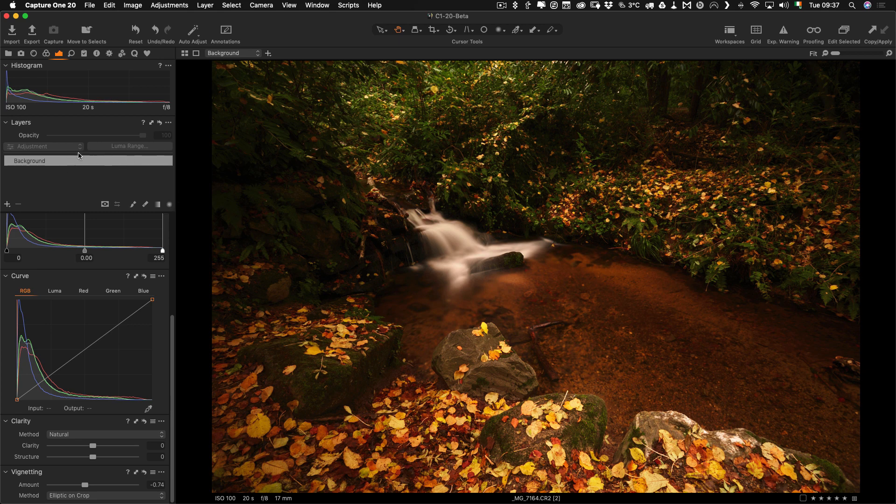
mouse_move(168, 206)
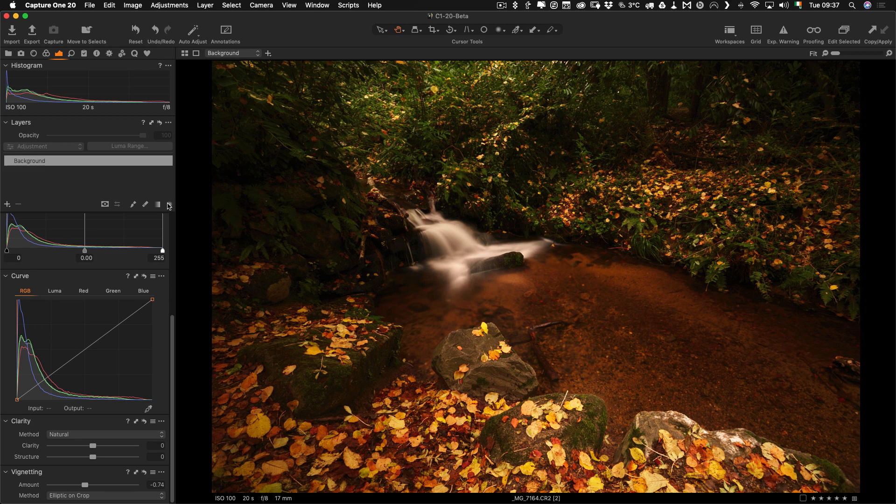
mouse_move(149, 175)
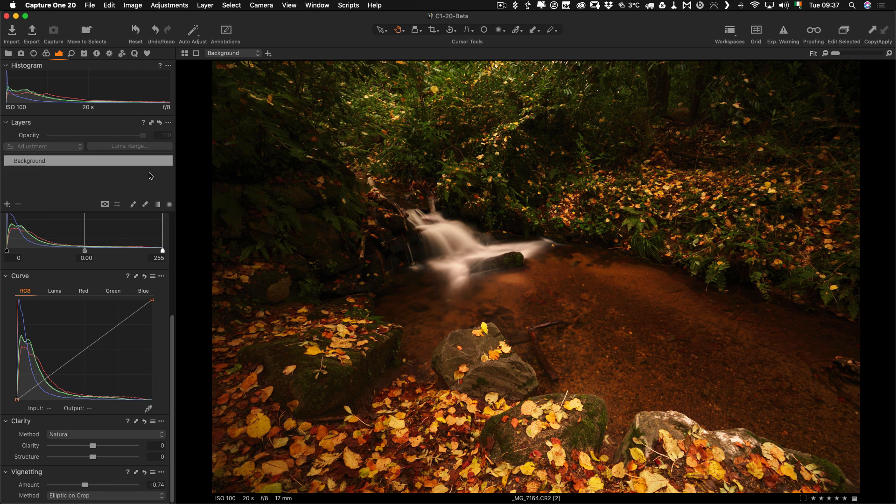
mouse_move(153, 209)
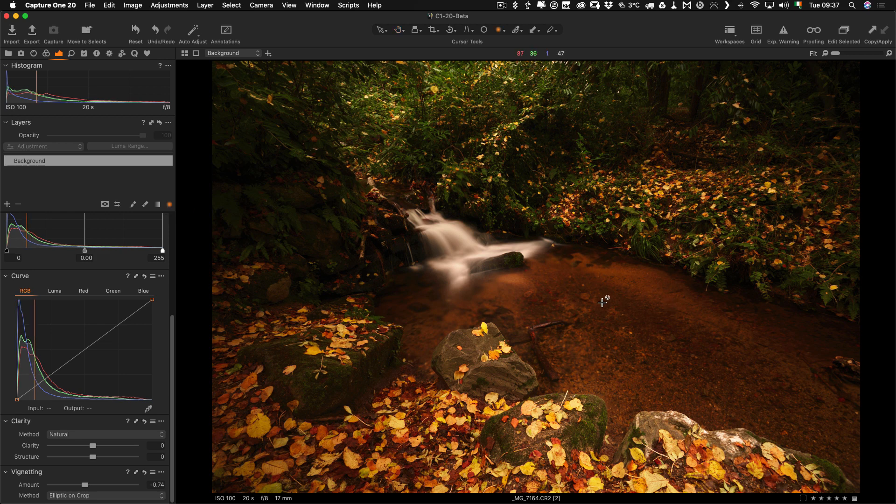
mouse_move(597, 313)
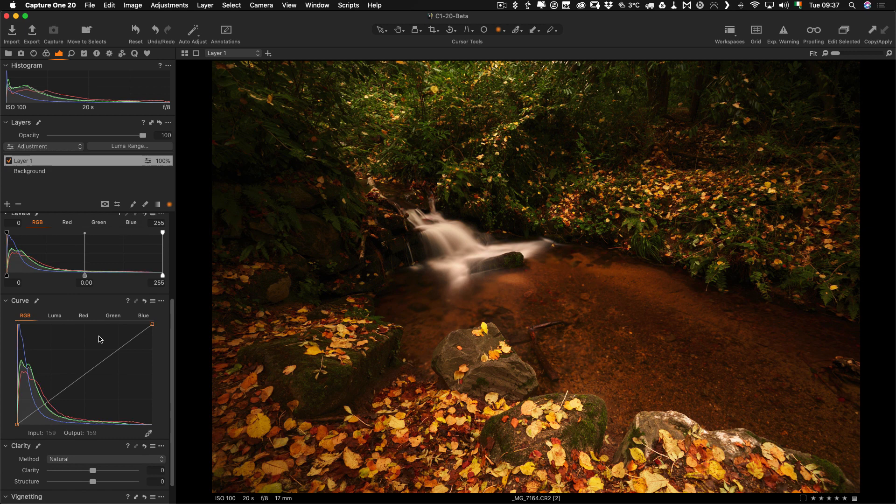
Create adjustment layer Layer 1 above Background with a radial gradient mask.
scroll("up", 3)
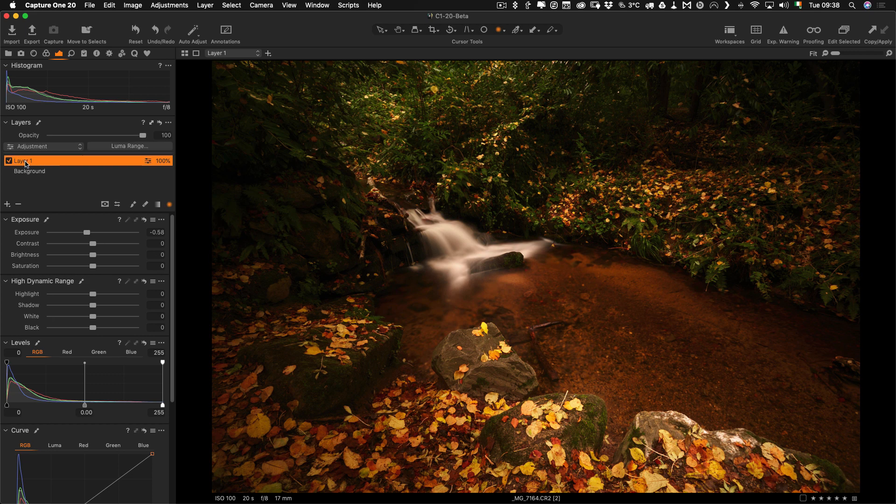
Rename Layer 1 to 'vignette' and reselect the Background layer.
double_click(26, 160)
type("vignette")
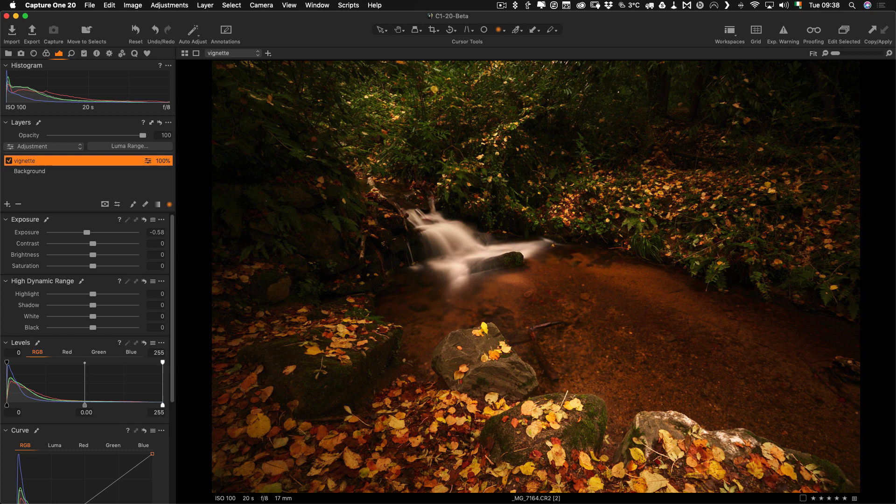
left_click(30, 171)
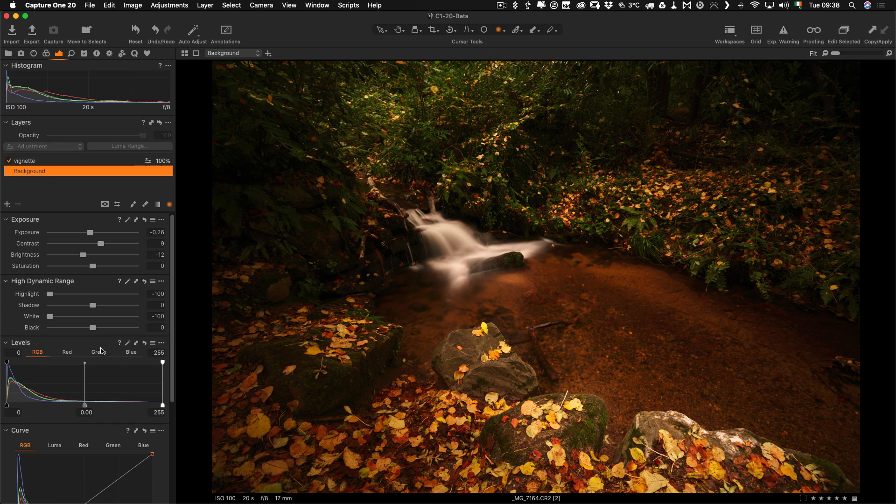
Raise Clarity to 41 and Structure to 10 on the Background layer.
scroll("down", 3)
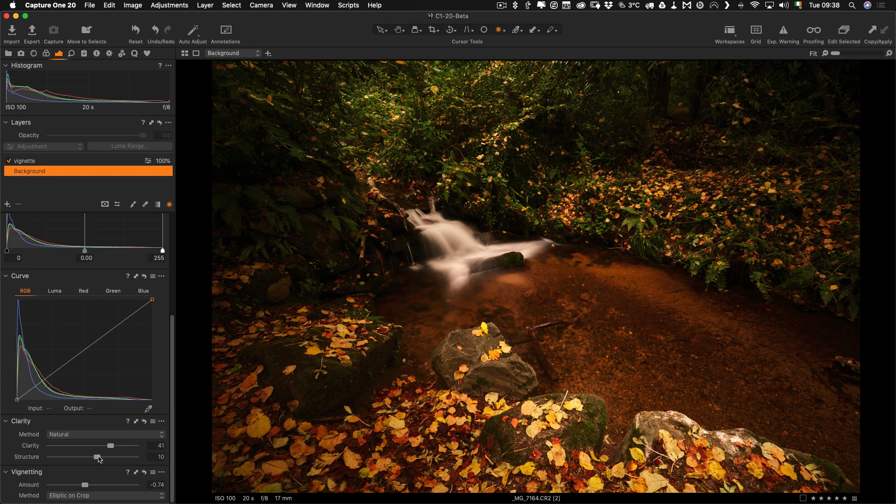
mouse_move(116, 430)
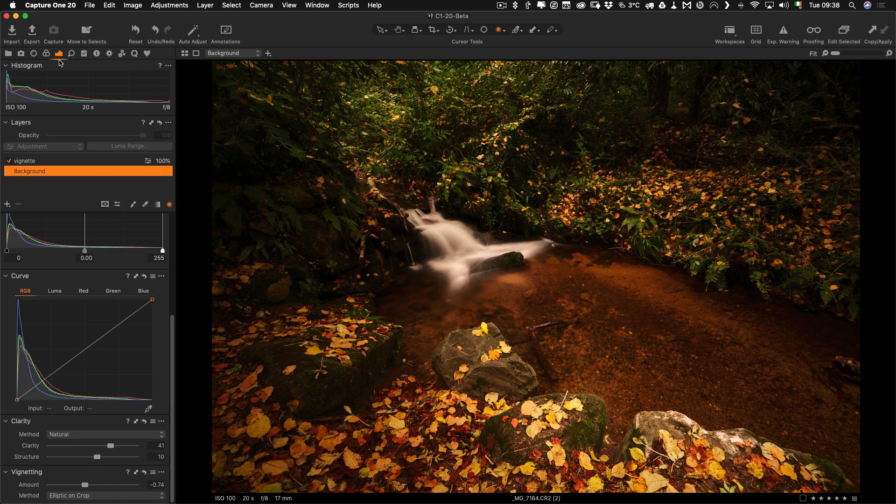
mouse_move(47, 56)
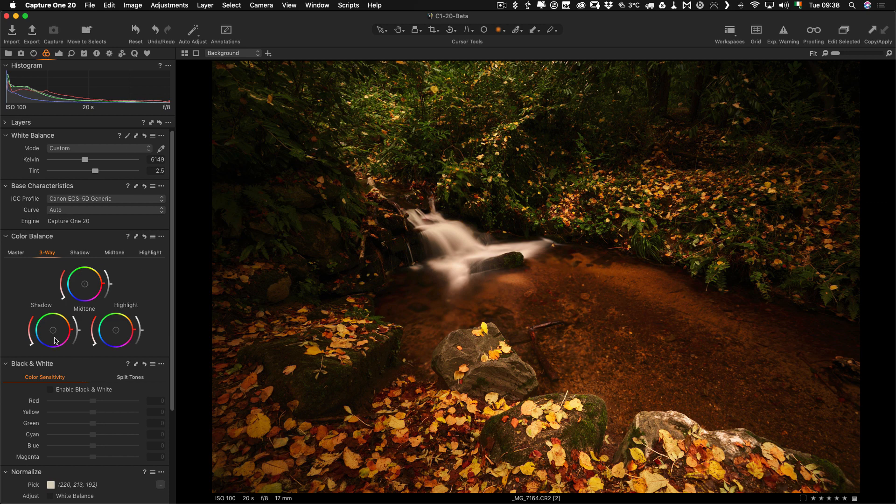
mouse_move(52, 328)
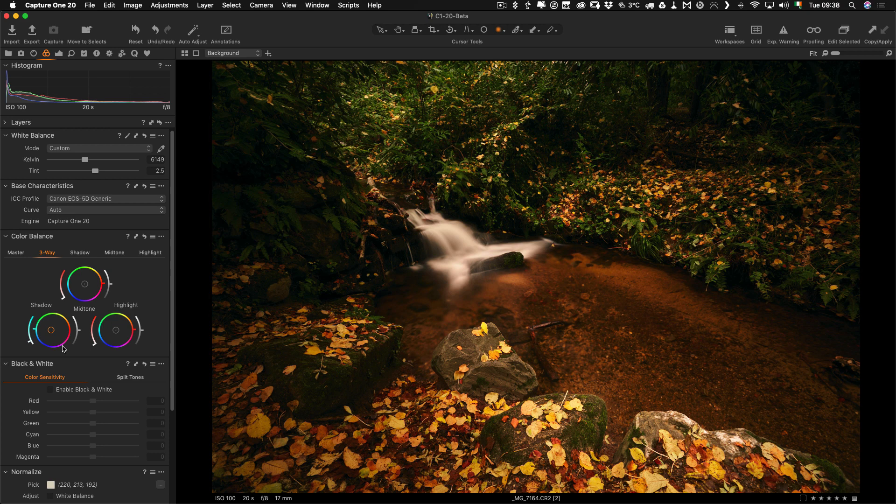
mouse_move(28, 346)
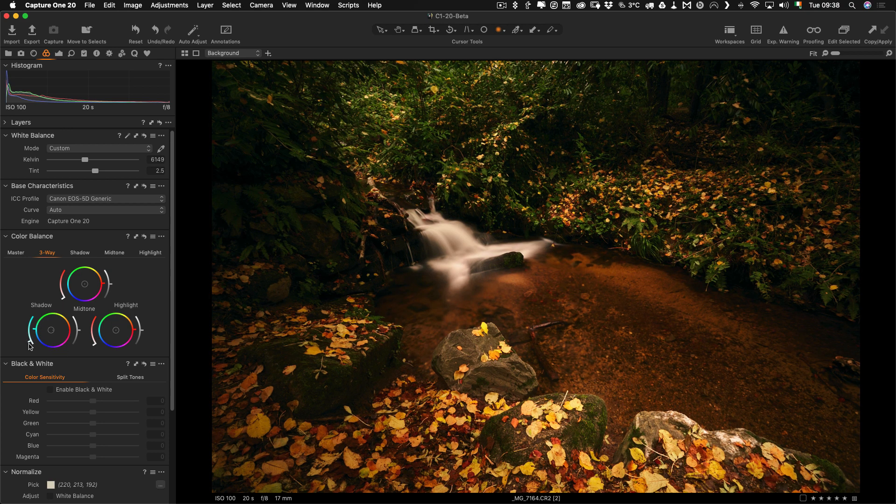
mouse_move(399, 29)
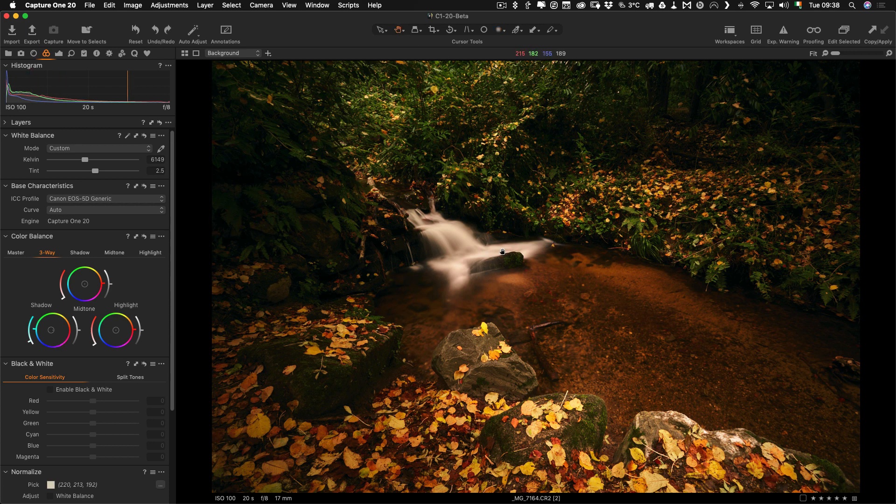
mouse_move(477, 243)
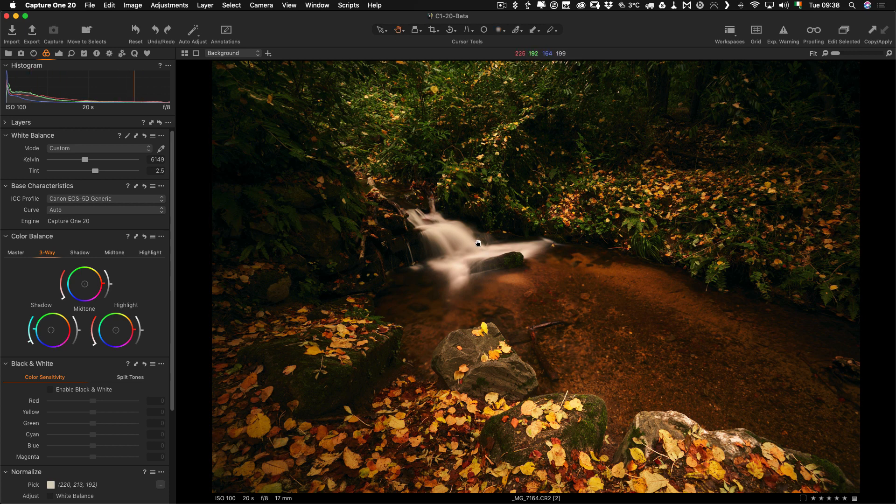
mouse_move(446, 266)
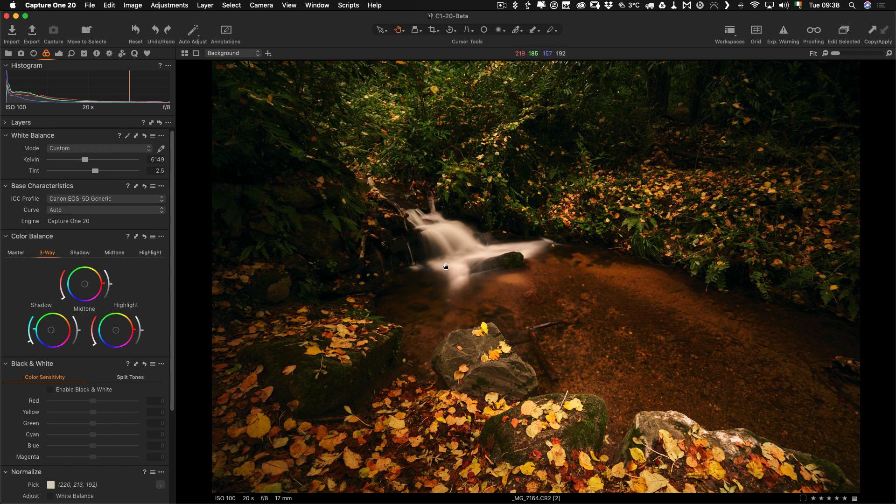
mouse_move(458, 267)
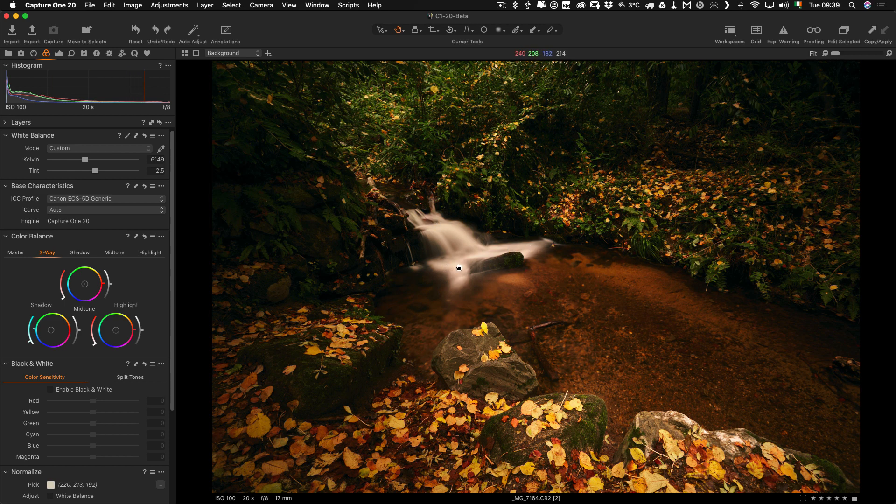
mouse_move(338, 244)
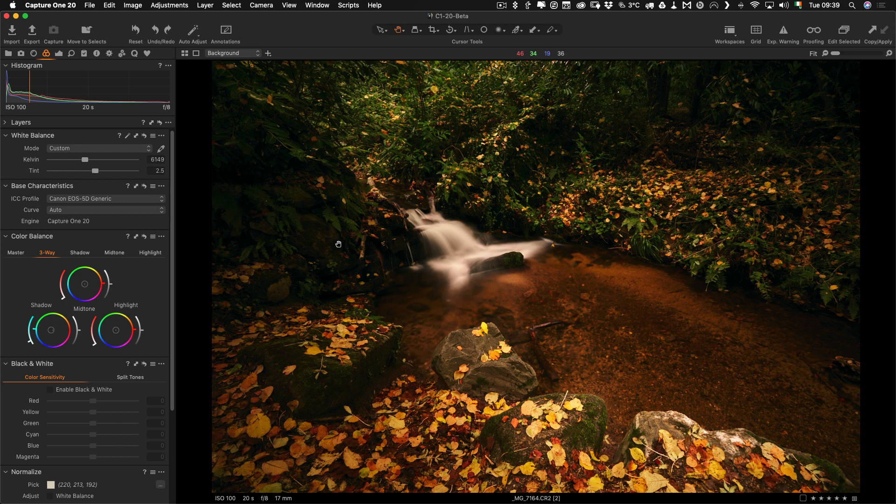
mouse_move(95, 307)
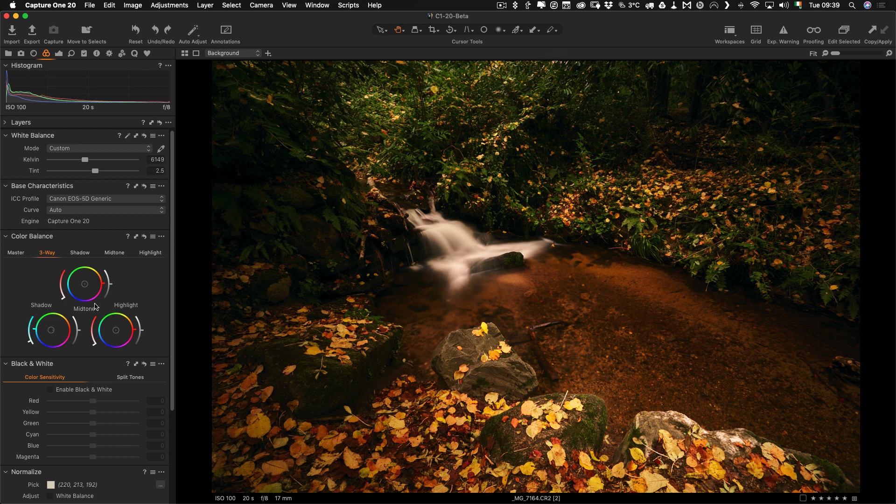
Sample the white water in the Advanced Color Editor and lower its saturation to -42.8.
scroll("down", 3)
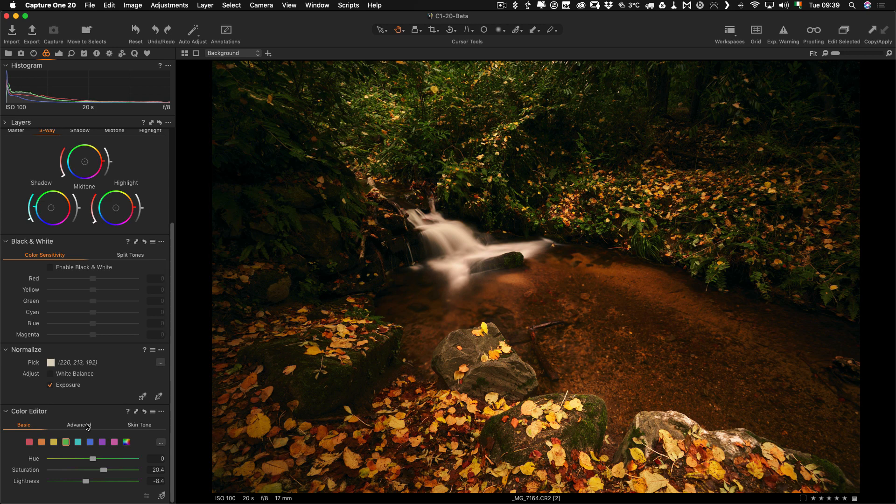
left_click(78, 425)
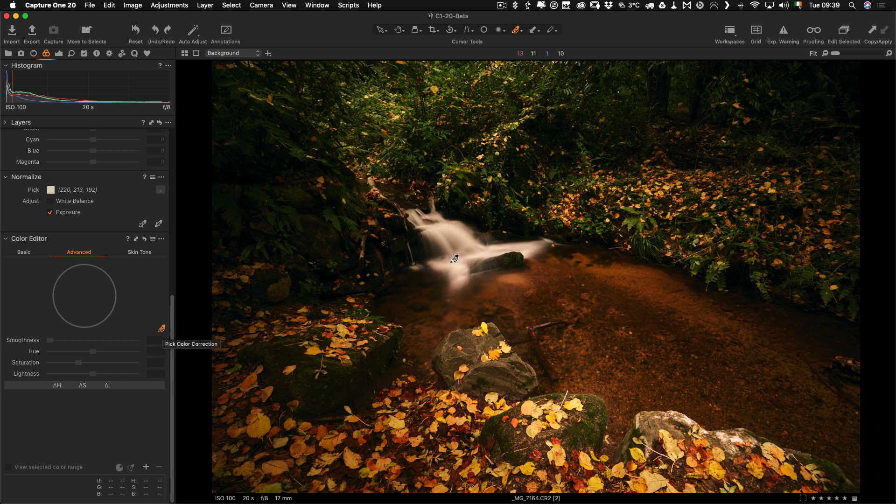
left_click(458, 242)
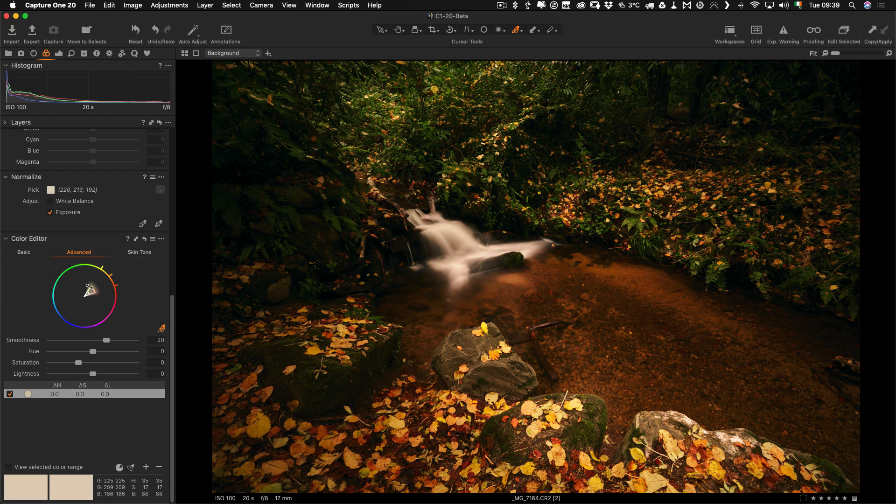
mouse_move(95, 285)
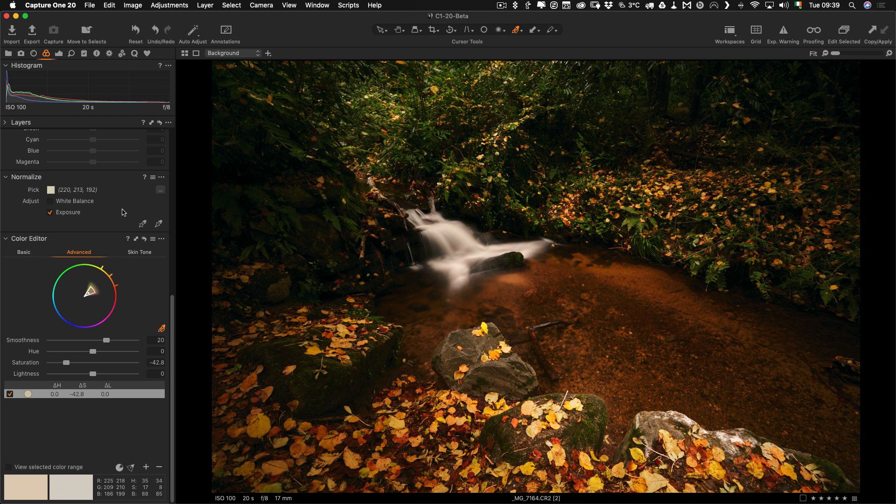
scroll("down", 3)
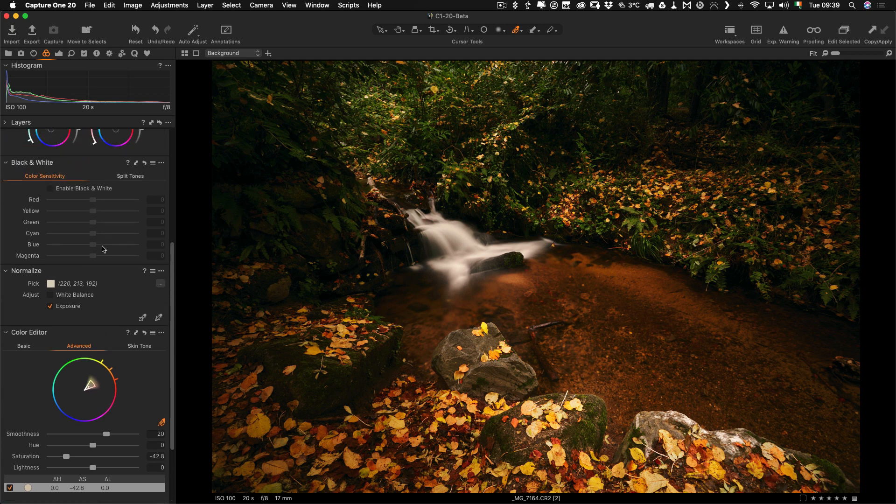
scroll("up", 3)
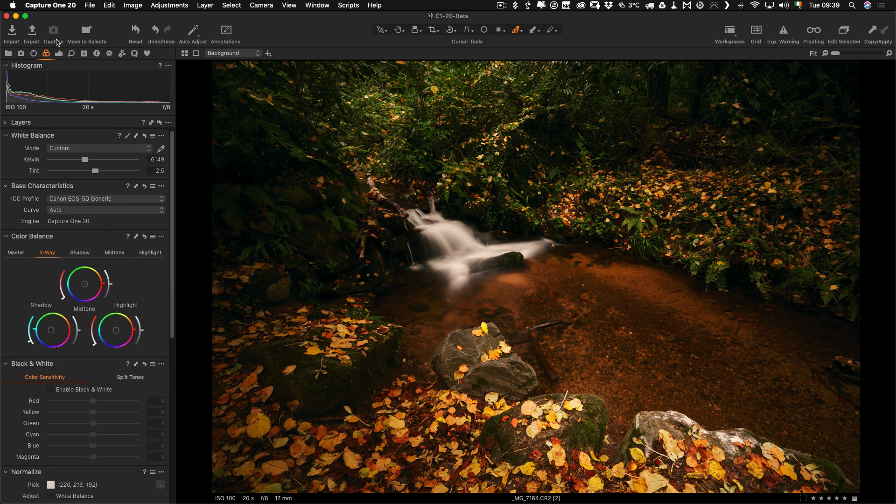
Return to the Exposure tools and select the vignette layer, which reads exposure -1.16.
left_click(46, 53)
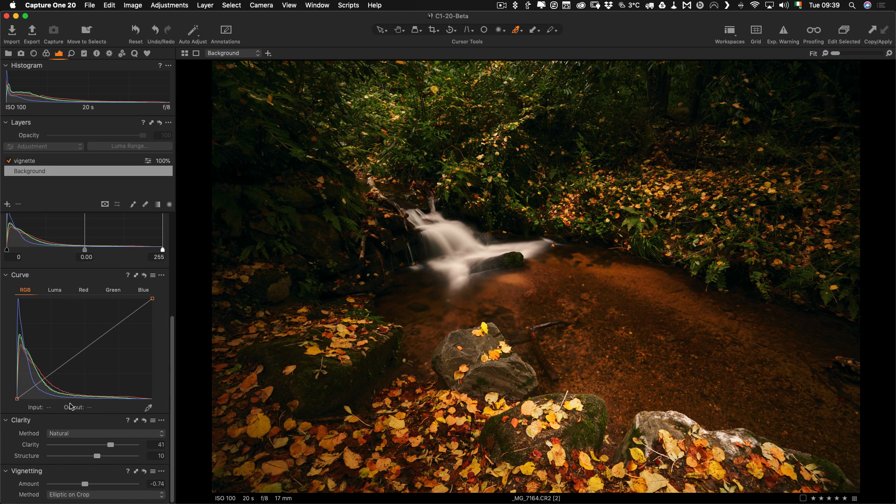
scroll("up", 3)
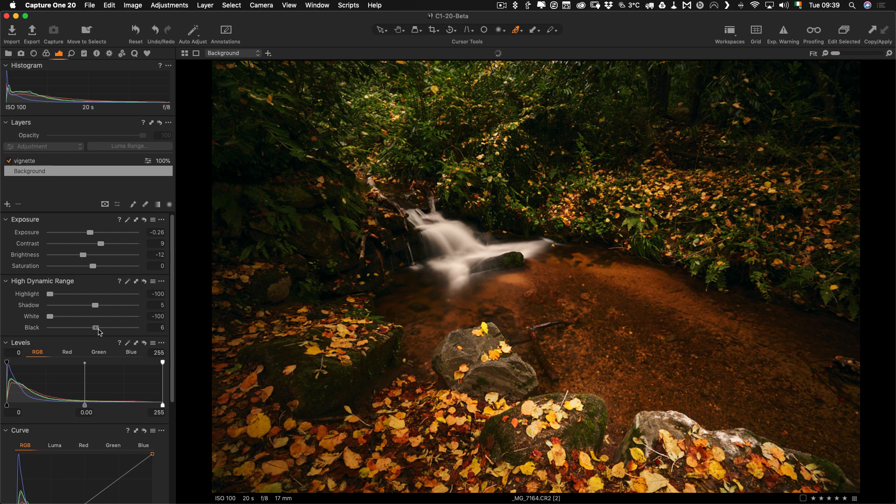
left_click(24, 160)
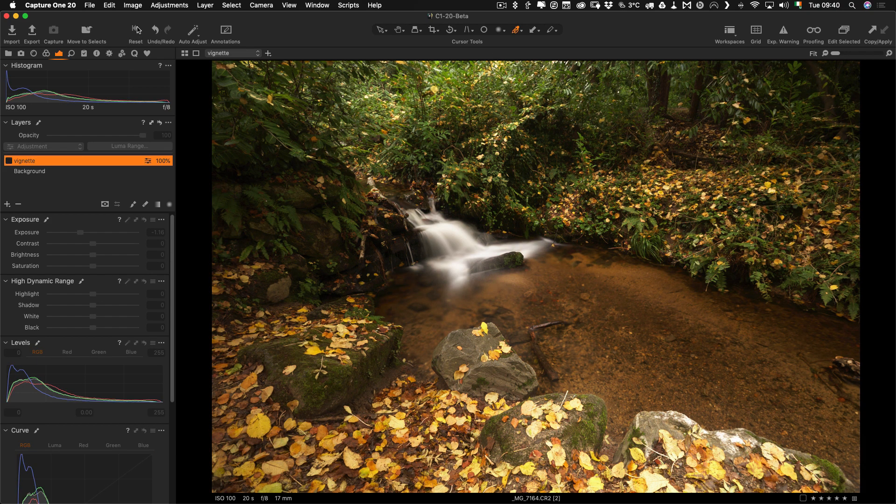
Enable the vignette layer at -1.16 exposure, then make Background active again.
left_click(10, 161)
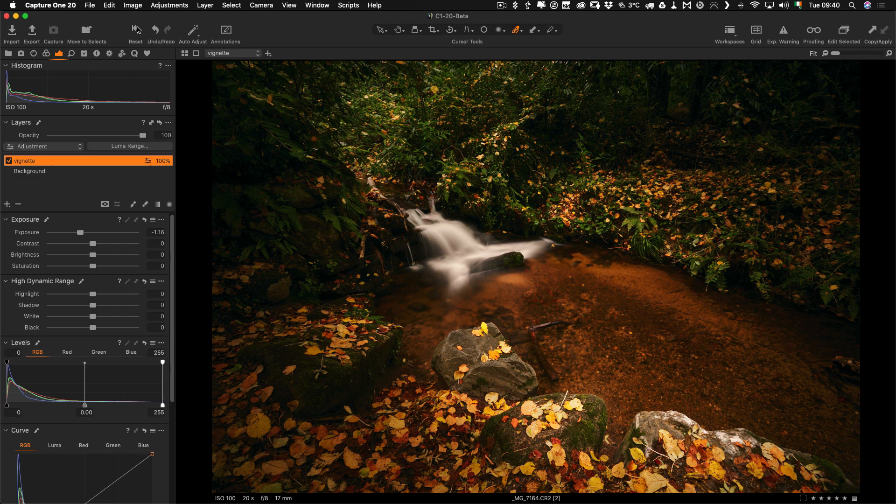
left_click(45, 171)
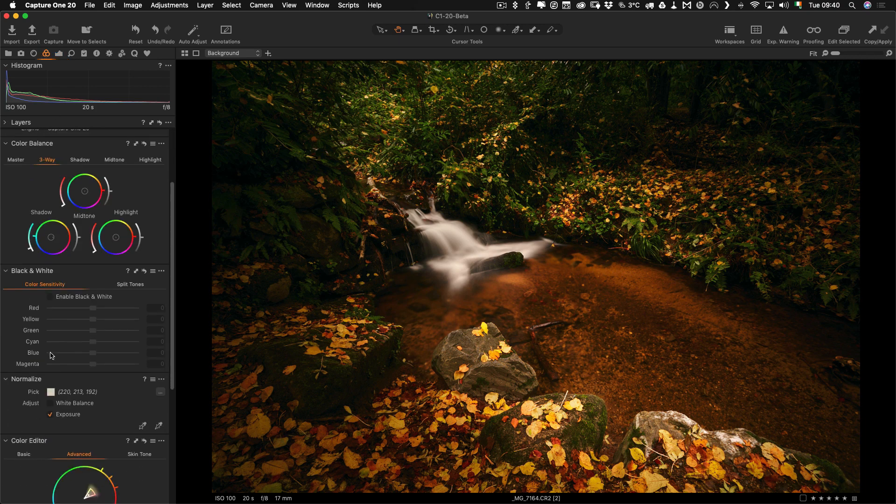
Push the orange leaves to hue -12.8 and saturation 71.2 in Color Editor Basic.
scroll("down", 3)
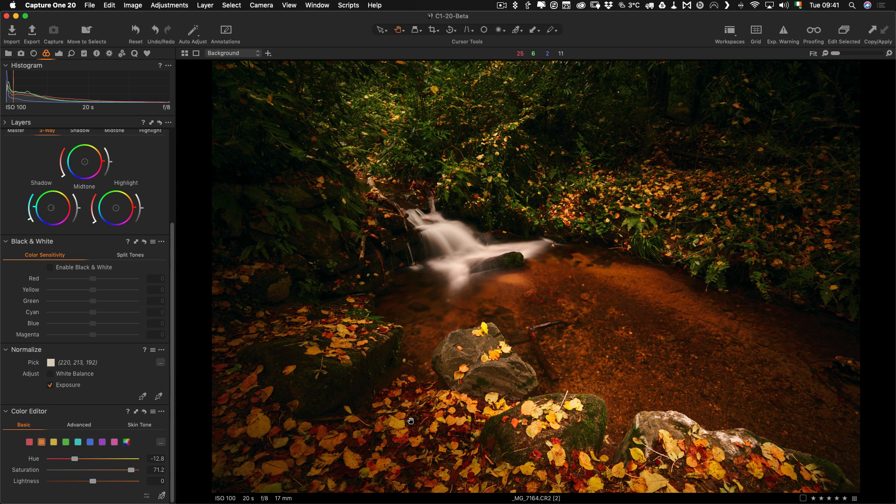
mouse_move(301, 318)
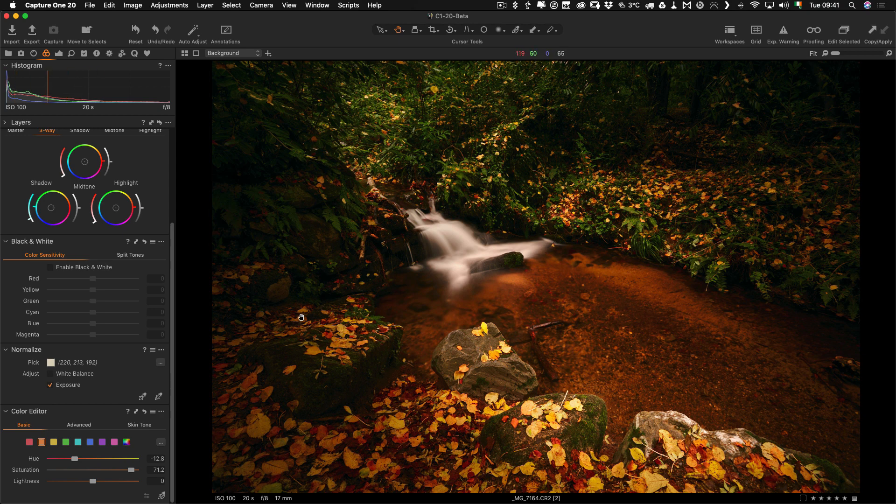
mouse_move(291, 319)
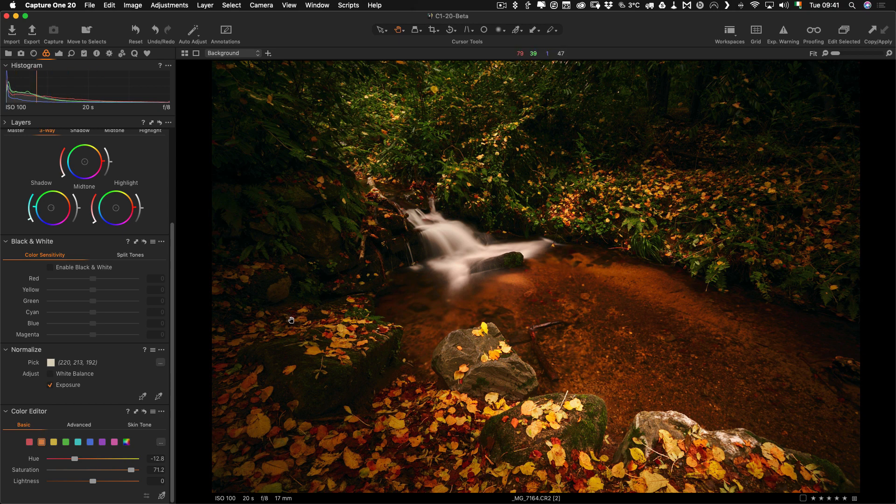
mouse_move(347, 323)
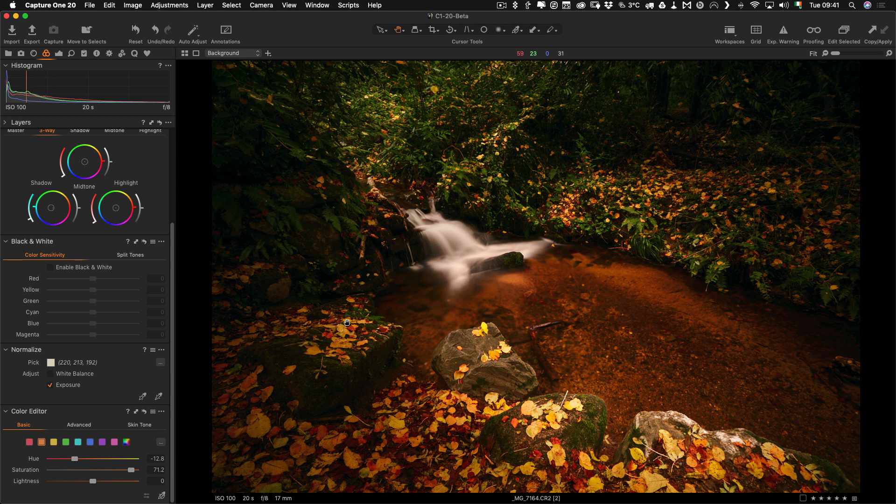
mouse_move(319, 316)
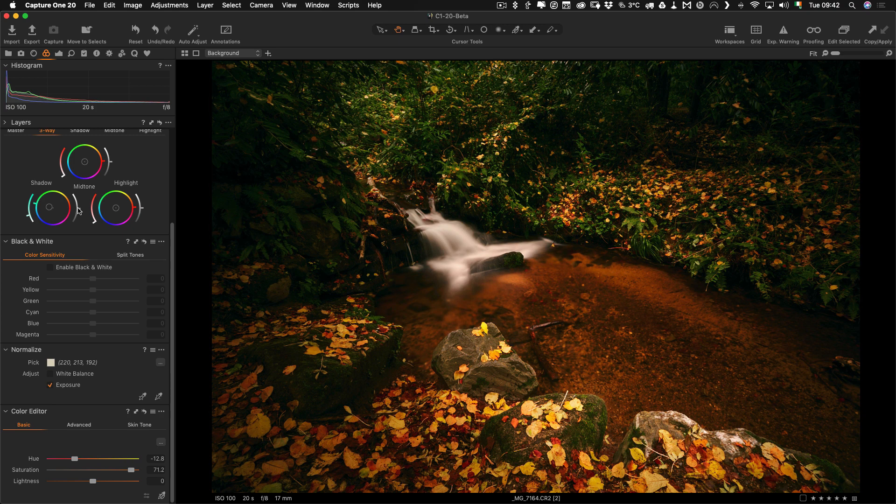
mouse_move(164, 88)
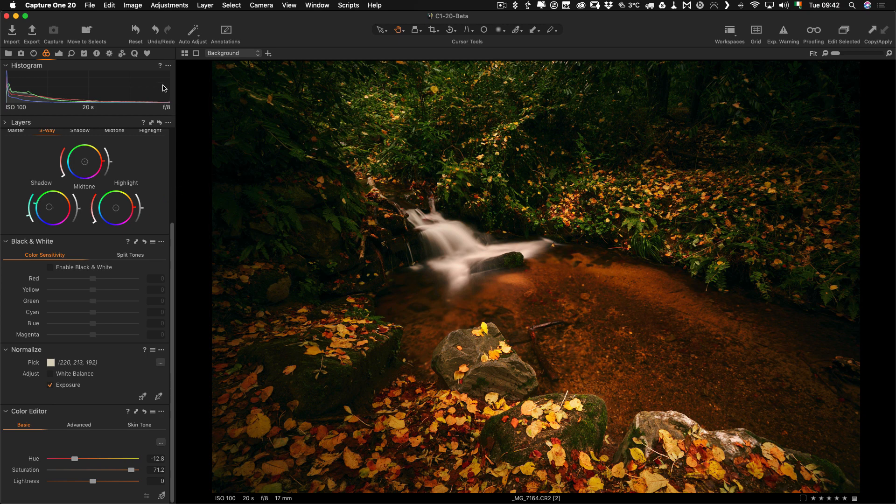
left_click(136, 29)
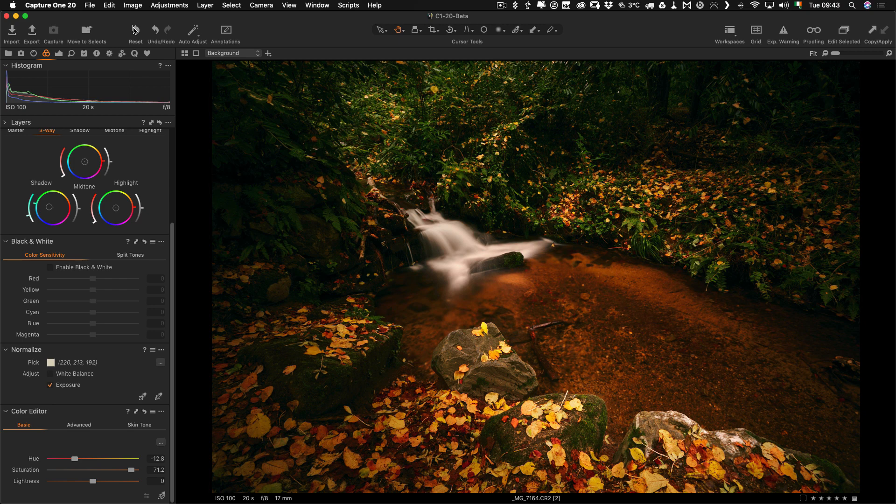
mouse_move(143, 36)
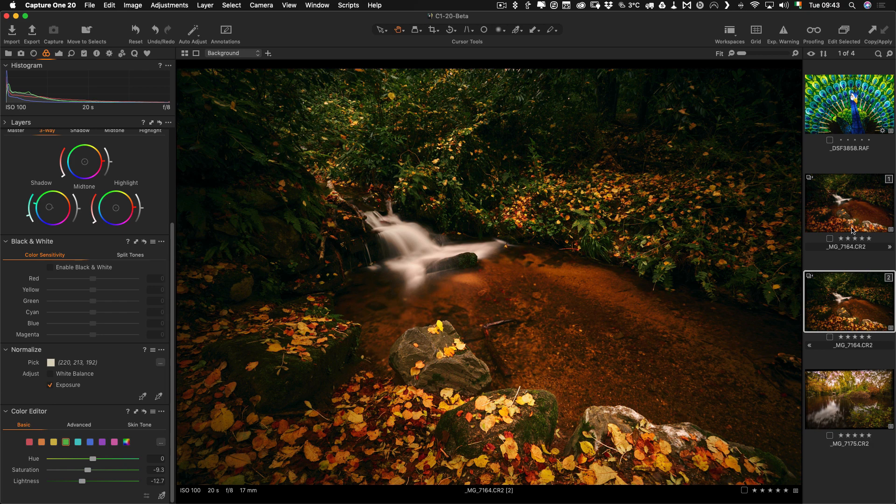
mouse_move(849, 216)
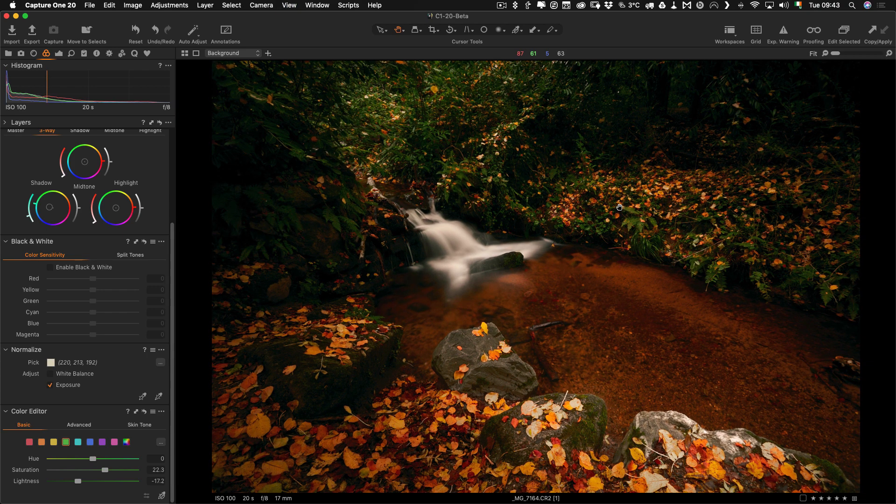
mouse_move(517, 434)
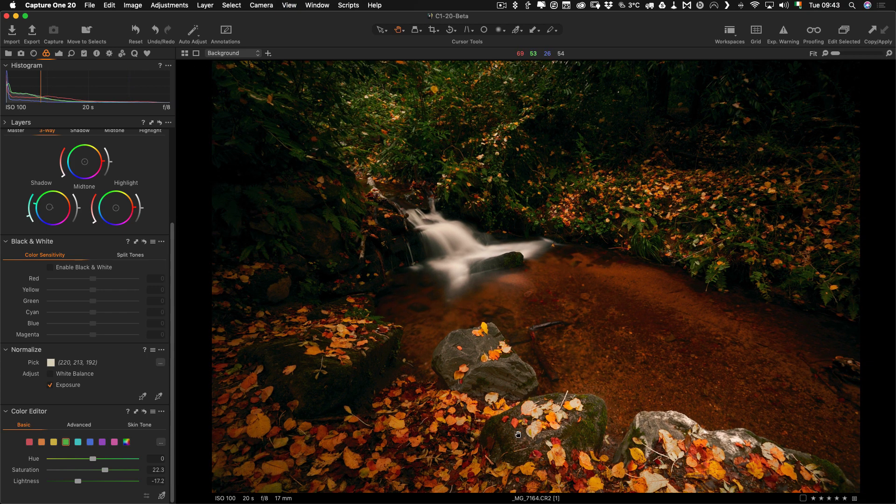
mouse_move(406, 284)
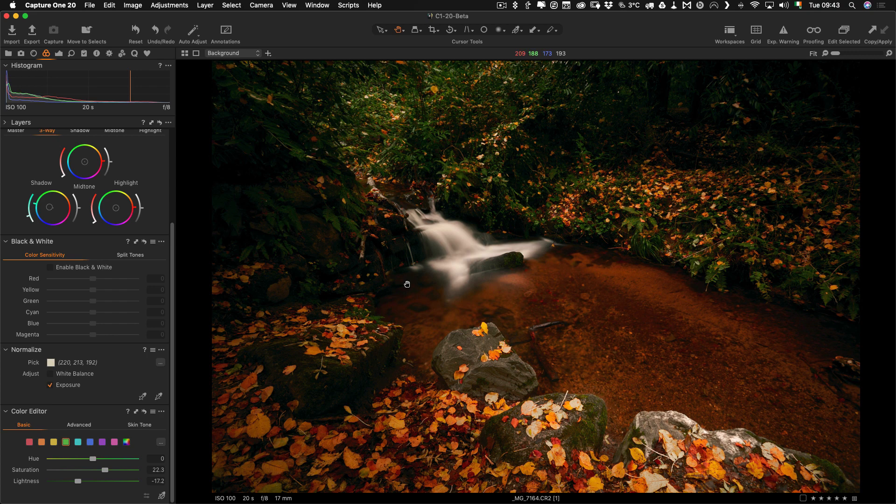
mouse_move(529, 255)
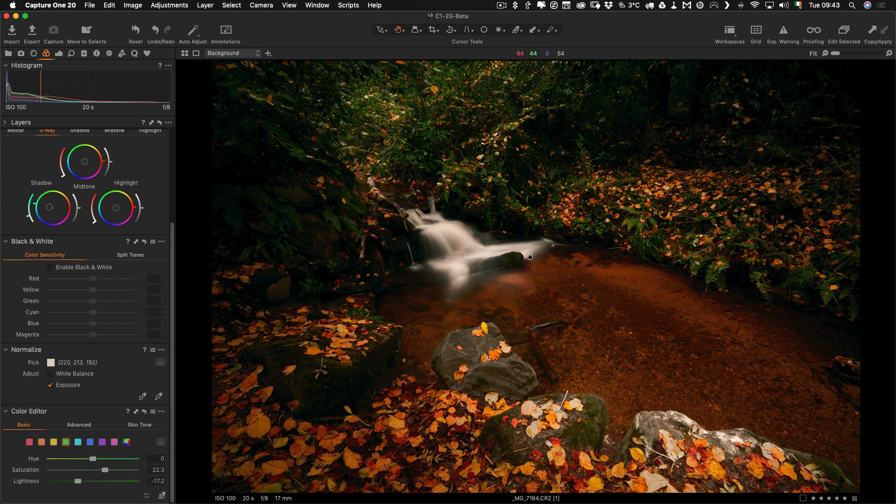
mouse_move(443, 262)
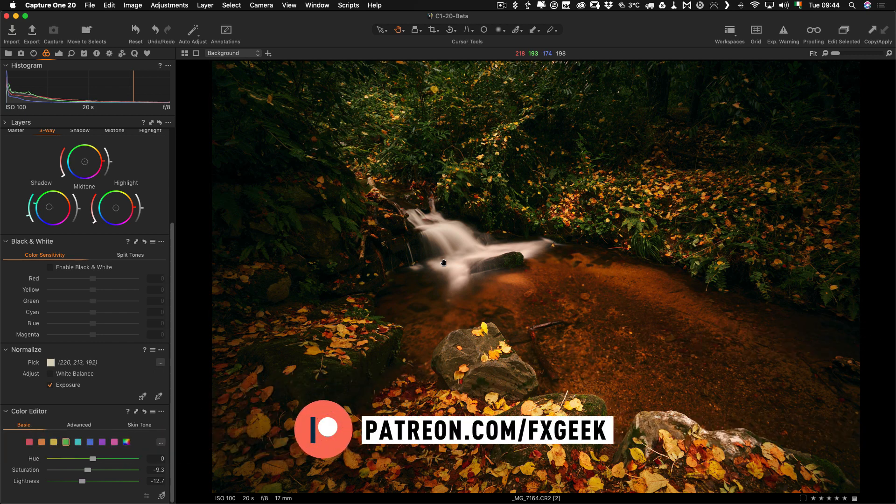
mouse_move(486, 132)
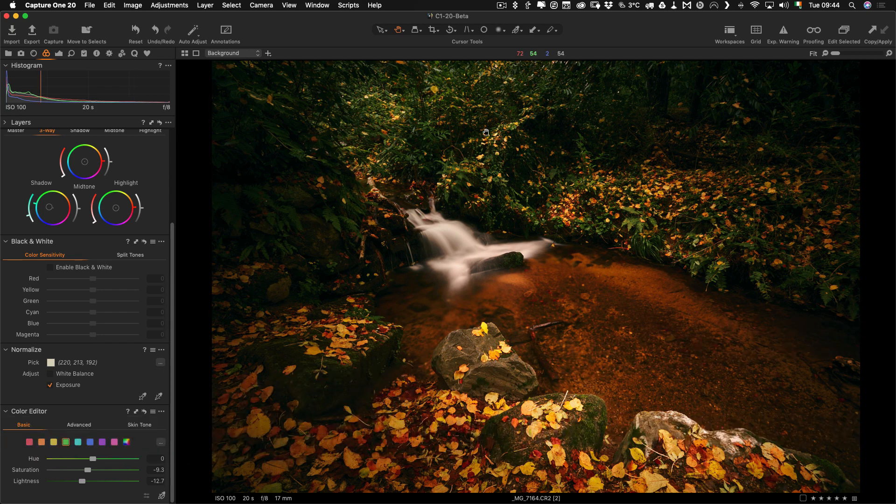